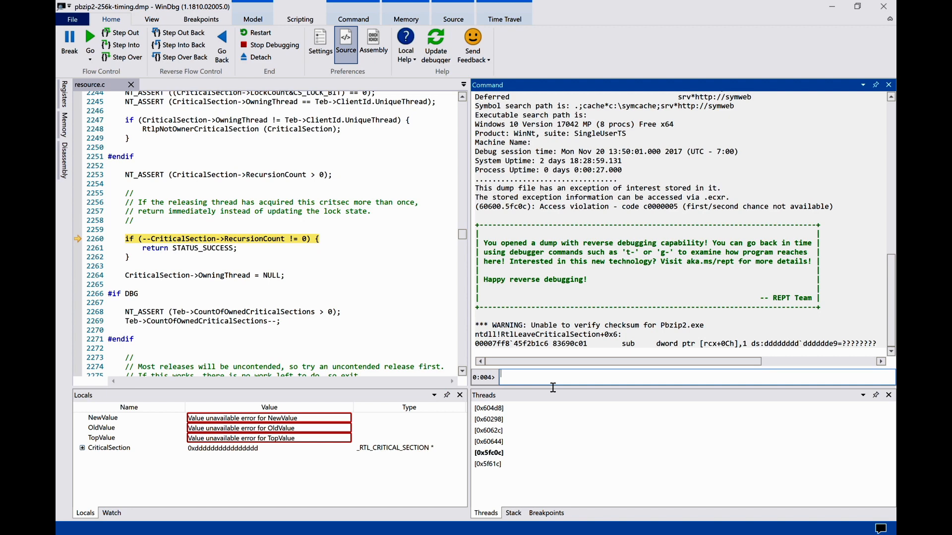
# List the dump's data streams with .dumpdebug and pick out the IptTraceStream entry
pyautogui.write('.dum')
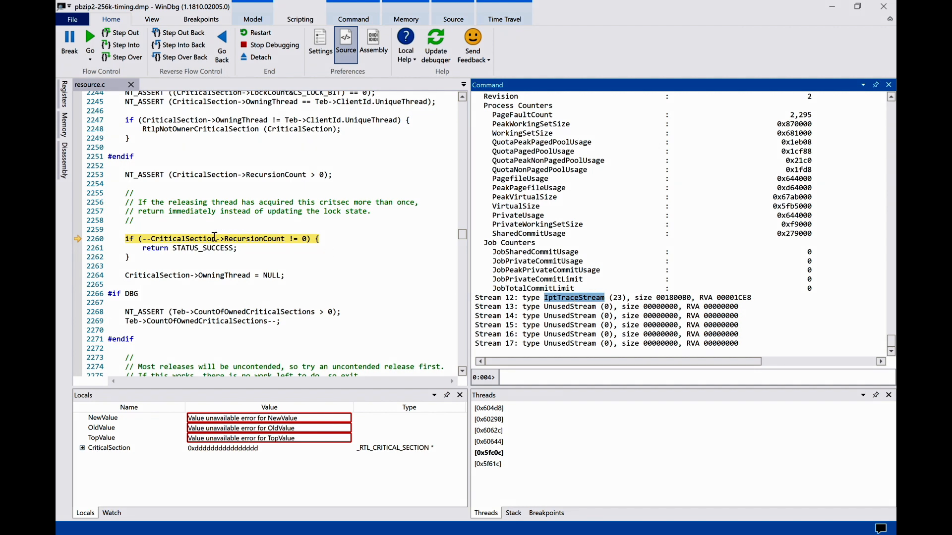
pyautogui.doubleClick(183, 239)
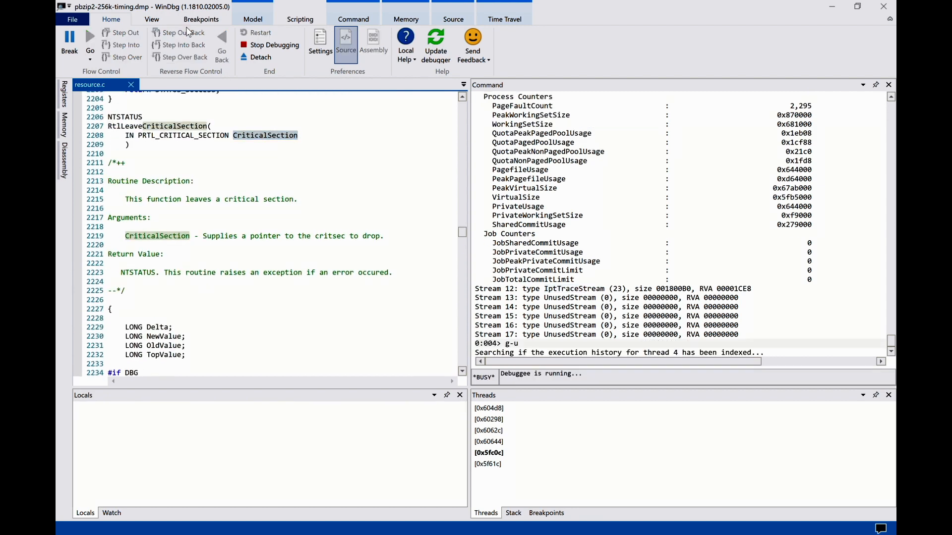
pyautogui.moveTo(339, 272)
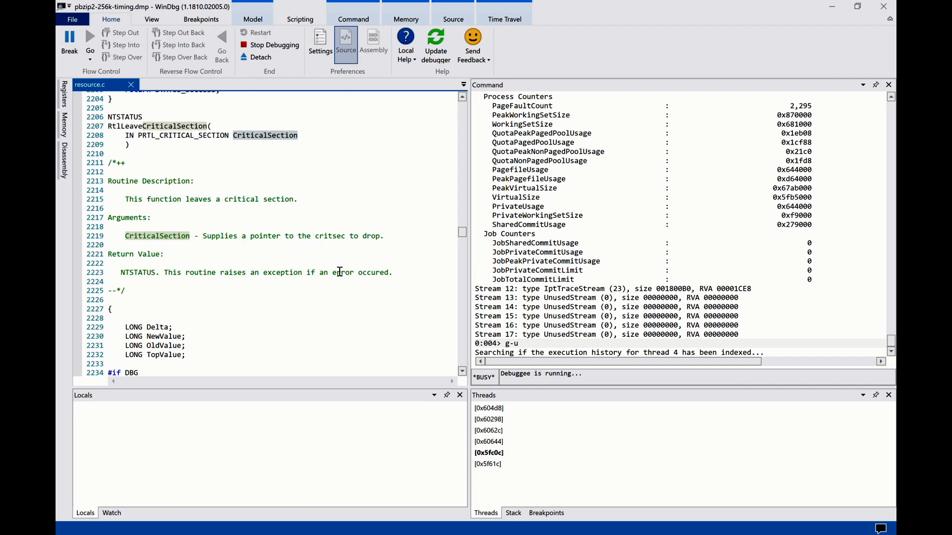
# Reach the LeaveCriticalSection call in pthread_mutex_unlock, shown in the winpthread.h source tab
pyautogui.click(88, 38)
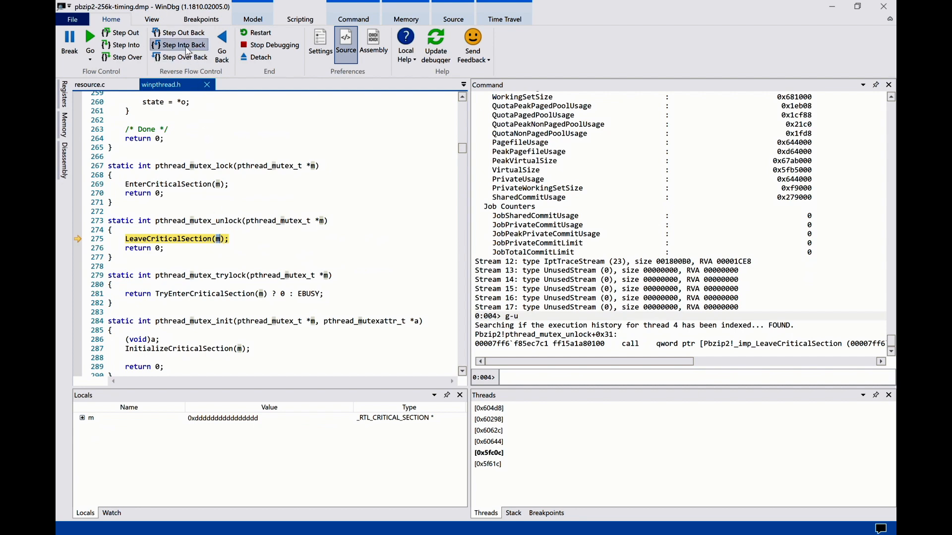
# Go back into consumer in pbzip2.cpp and expand fifo in Locals to show mut
pyautogui.click(184, 45)
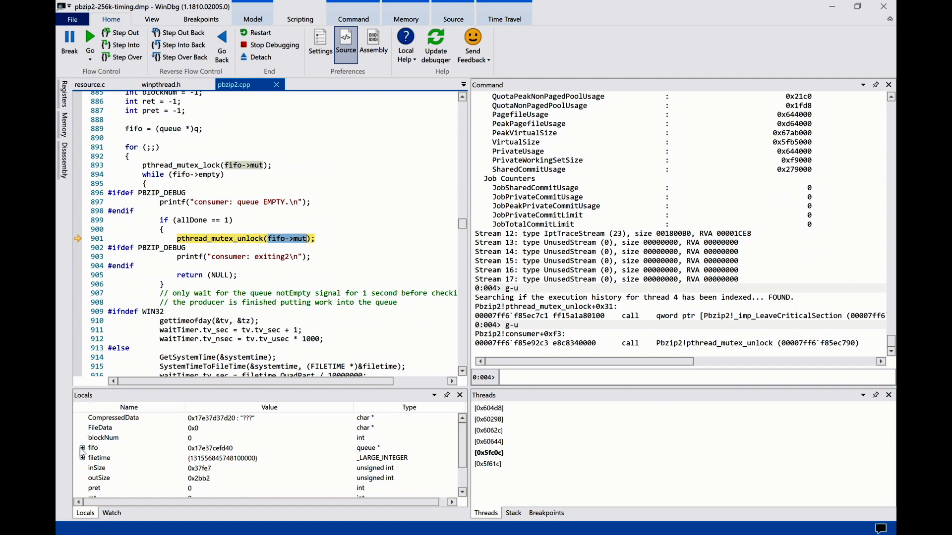
pyautogui.click(81, 448)
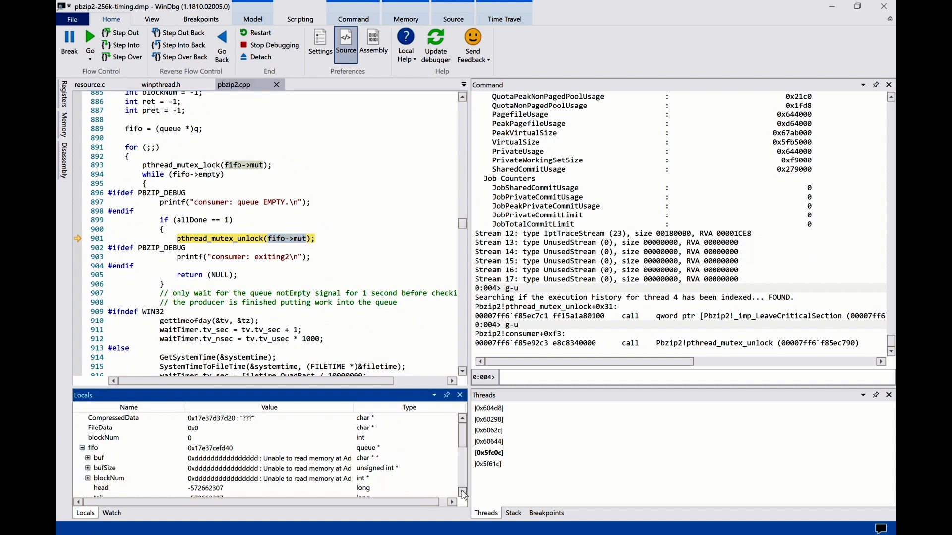
pyautogui.scroll(-3)
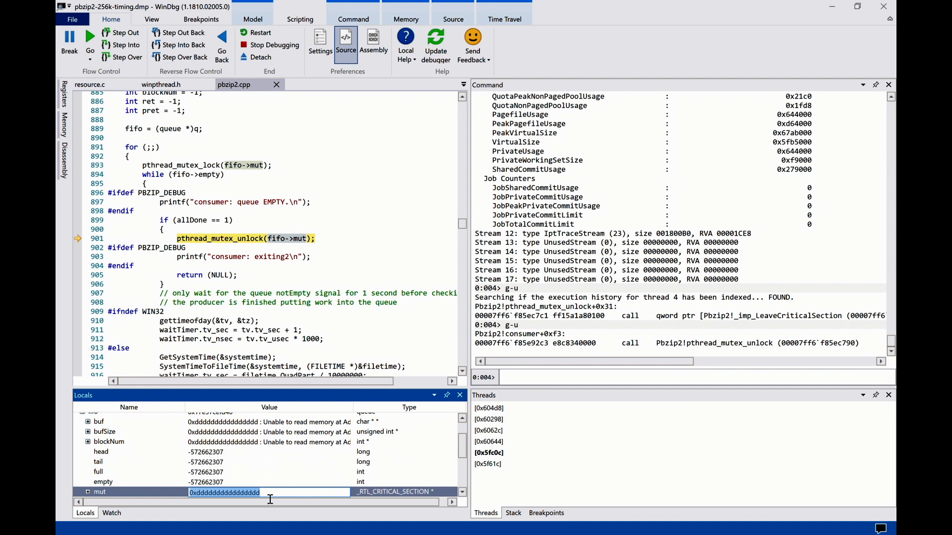
# Set a write breakpoint with ba w8 @@(&fifo->mut) and run back to the last write
pyautogui.write('ba w8')
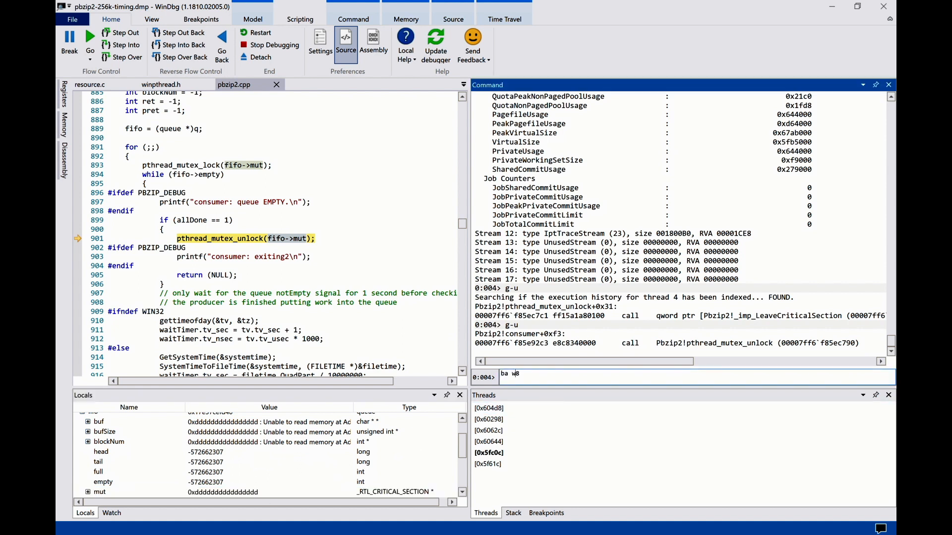
pyautogui.write('@@(&fifo->')
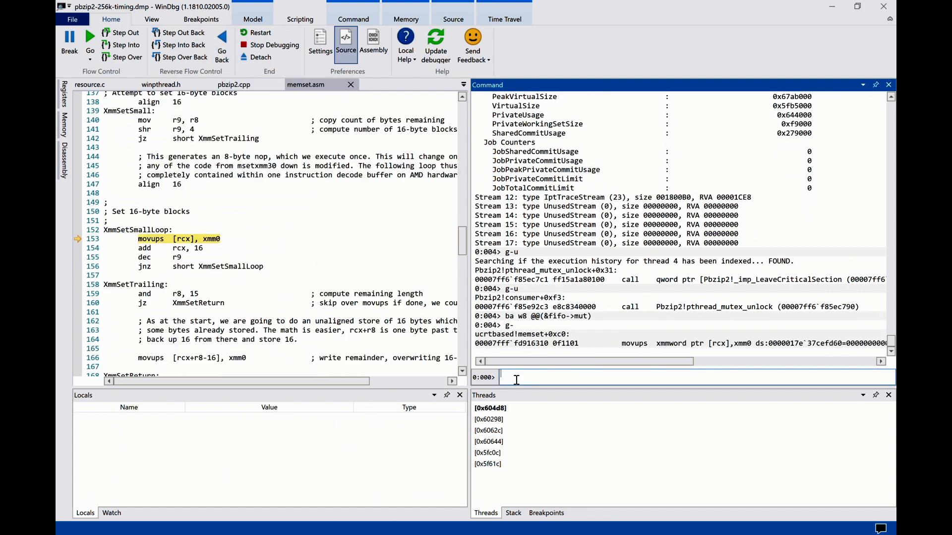
# Show the call stack, switch to frame 05 queueDelete, and select global count 11658
pyautogui.click(488, 408)
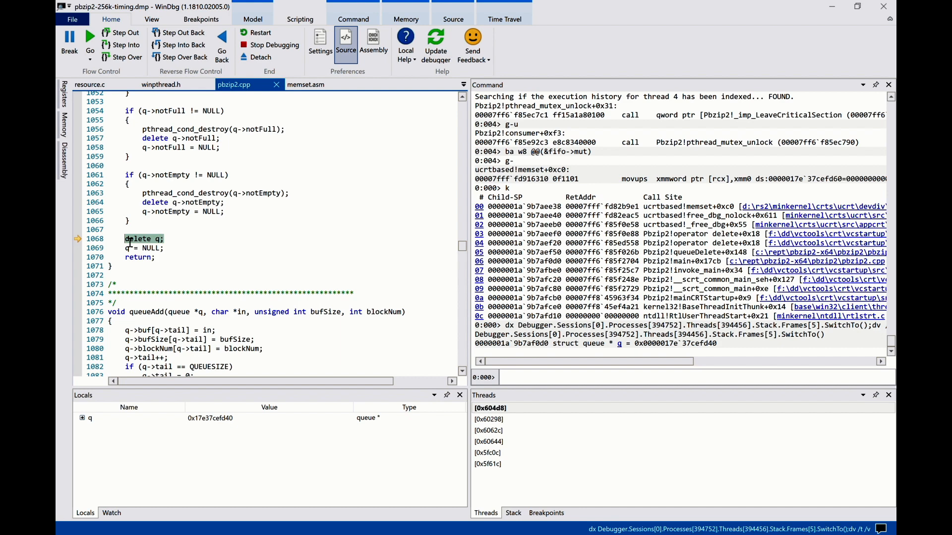
pyautogui.click(525, 378)
pyautogui.write('!reptpos')
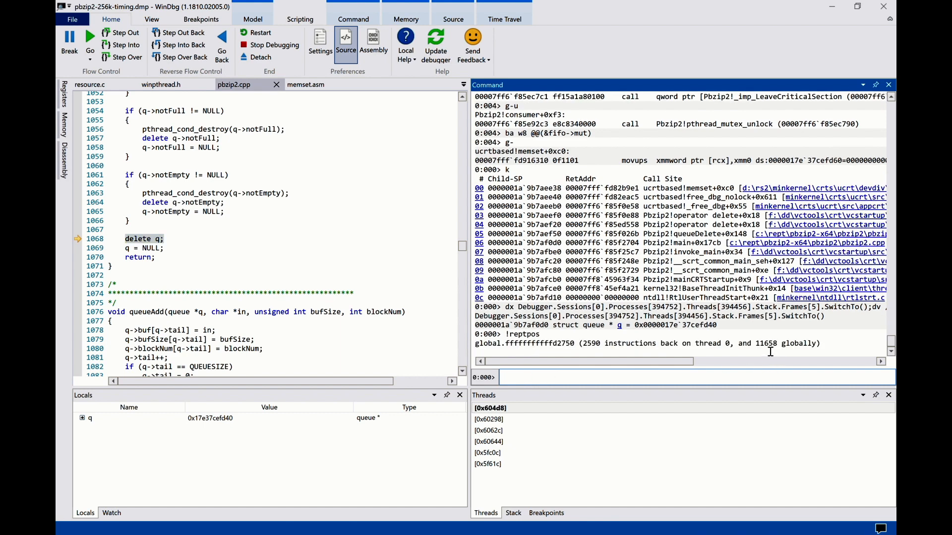
pyautogui.doubleClick(765, 344)
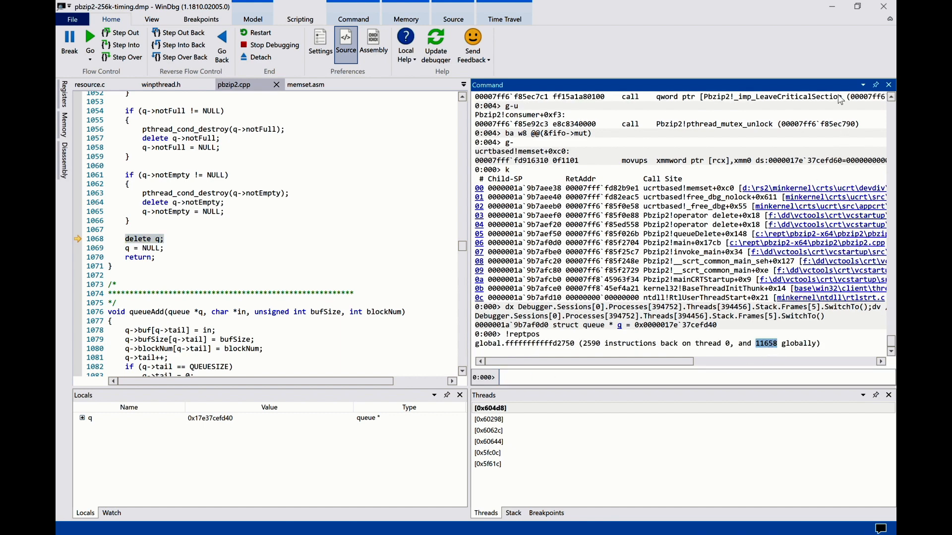